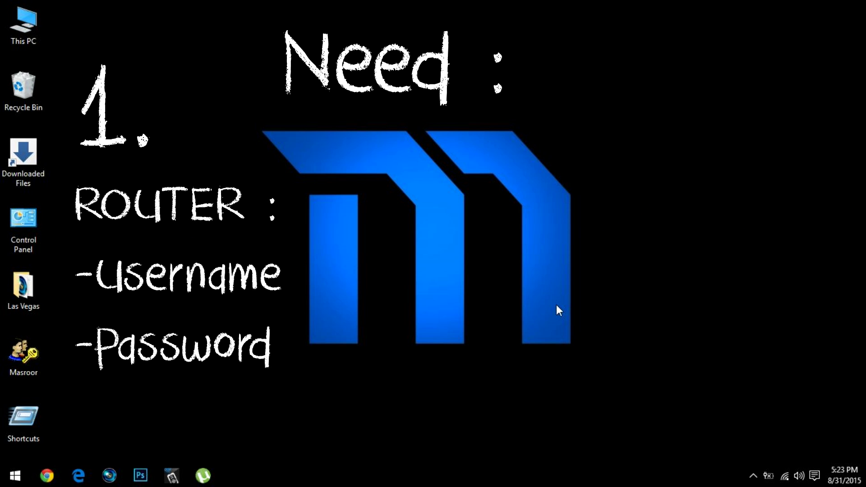
Launch Wireless Network Watcher from the WNetWatcher shortcut in the Shortcuts folder.
click(557, 307)
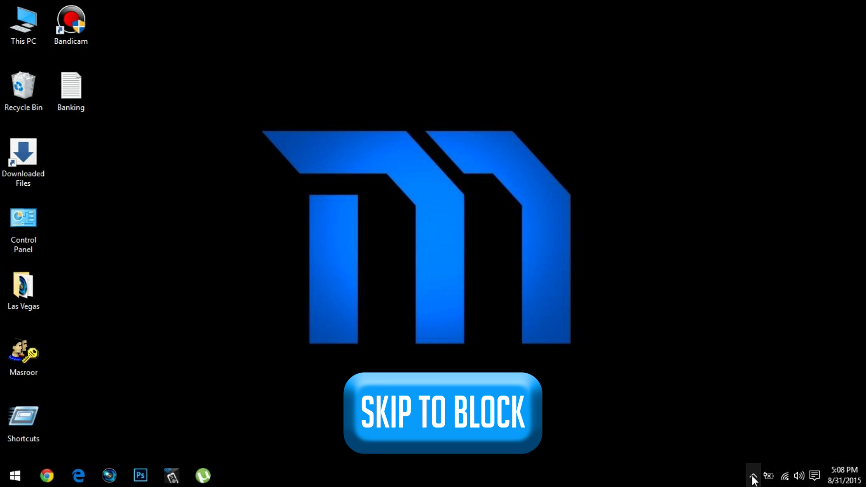
click(441, 412)
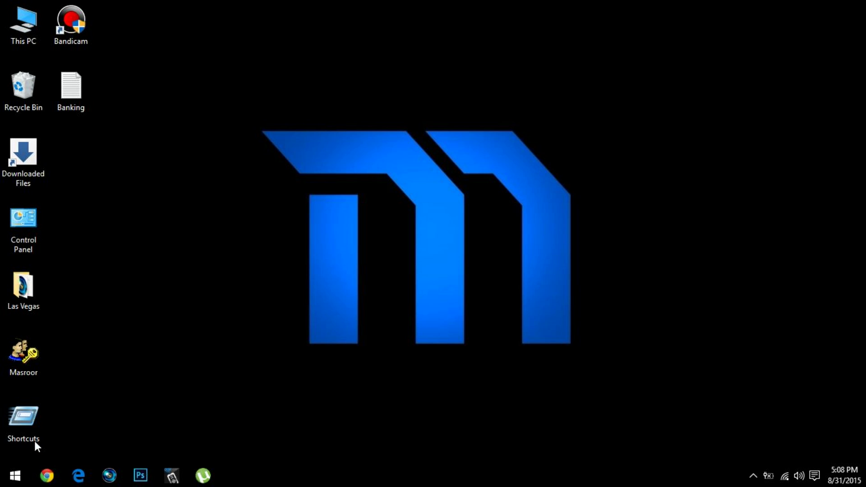
double_click(23, 415)
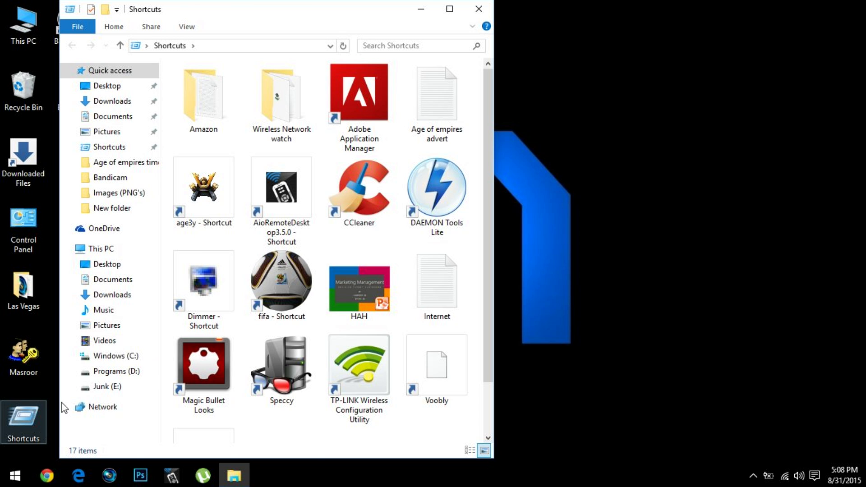
scroll(down, 3)
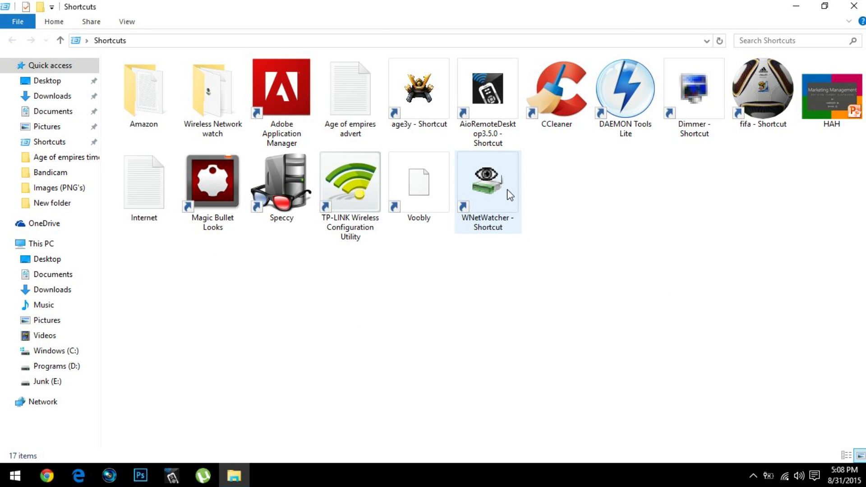
double_click(487, 181)
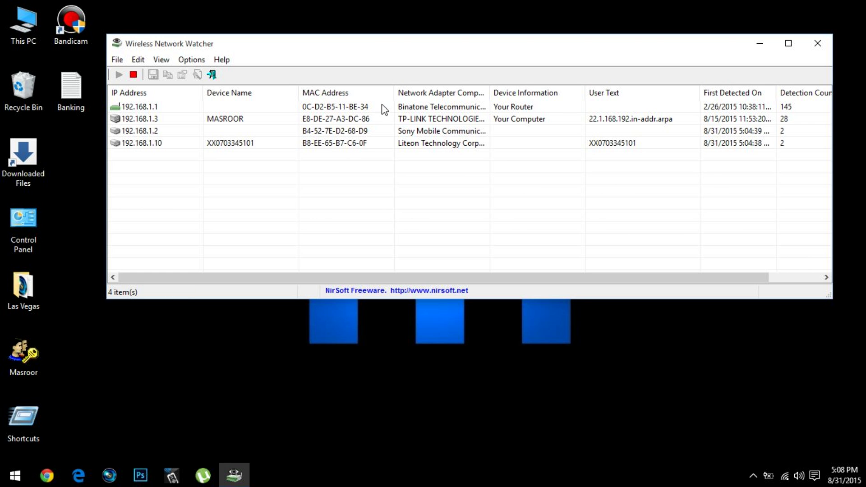
mouse_move(231, 126)
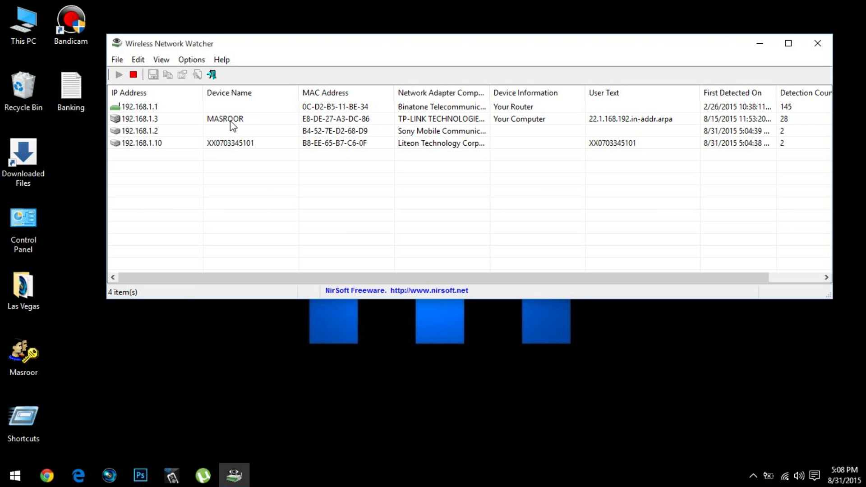
Select your computer's entry and the unknown device 192.168.1.10, then restart scanning.
click(224, 119)
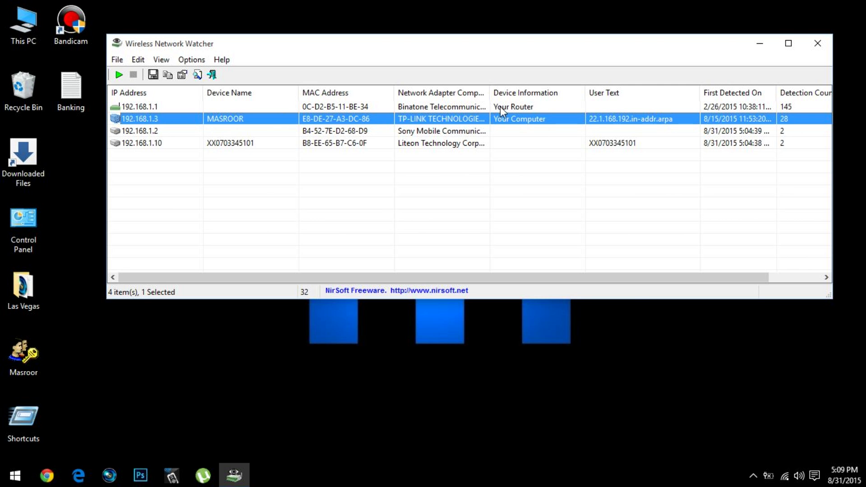
click(442, 131)
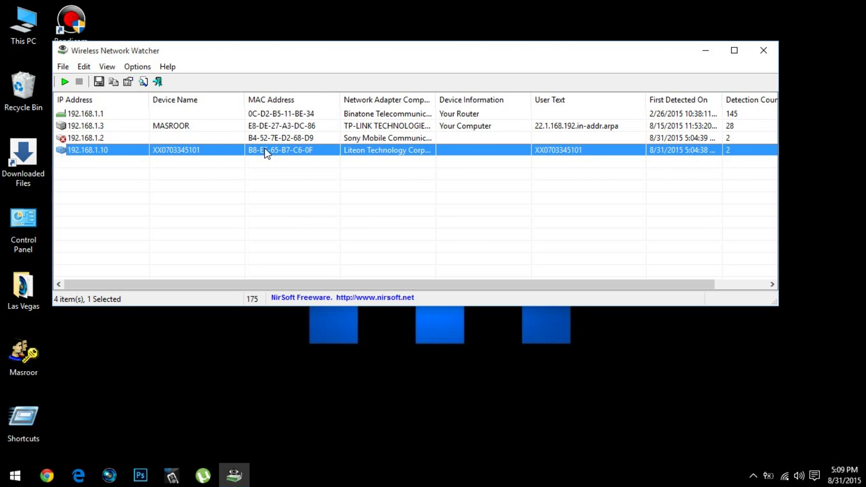
click(137, 67)
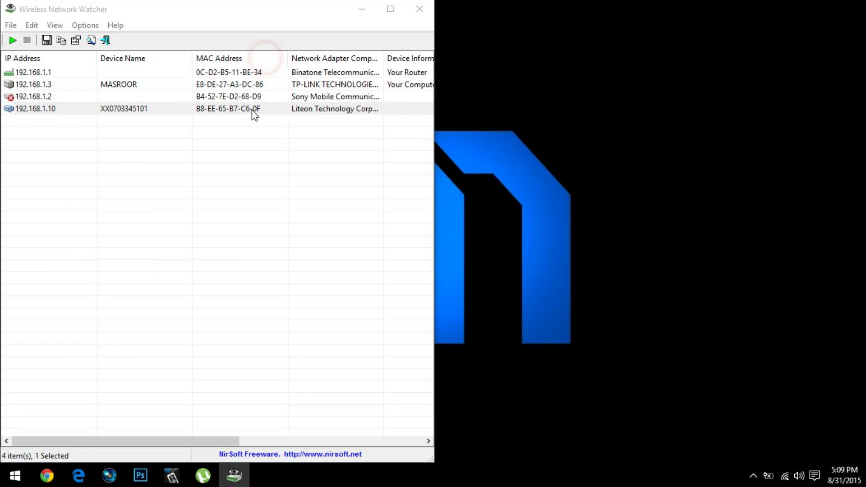
click(12, 39)
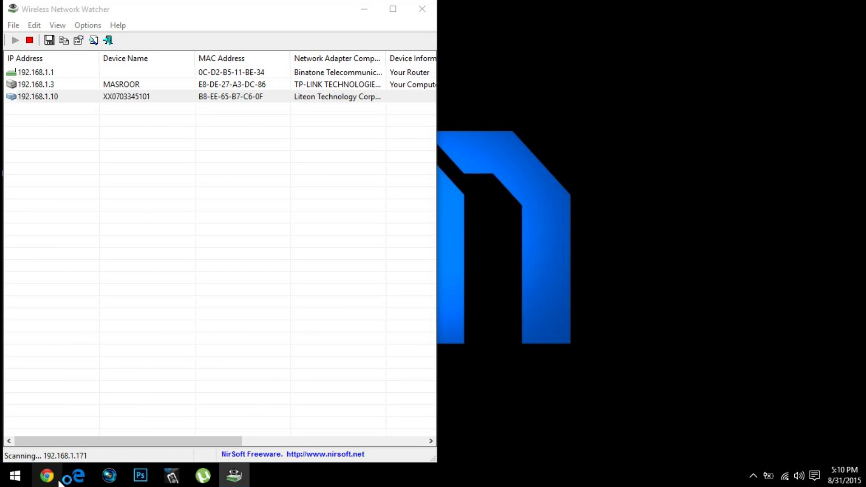
Load 192.168.1.1 in Chrome and enter user name admin and the password.
click(46, 475)
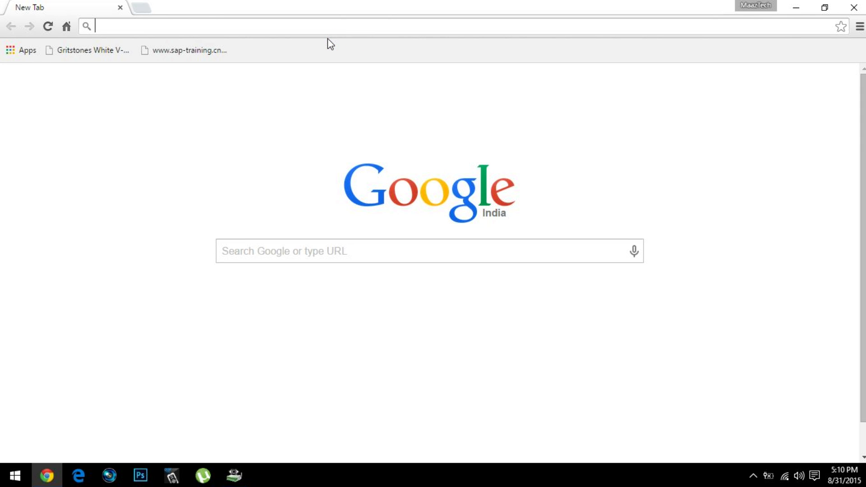
text(192.168.1.1)
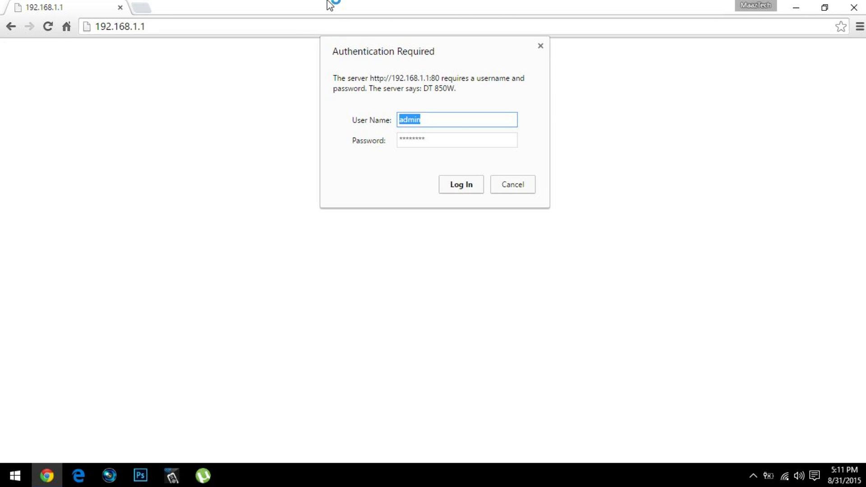
mouse_move(329, 5)
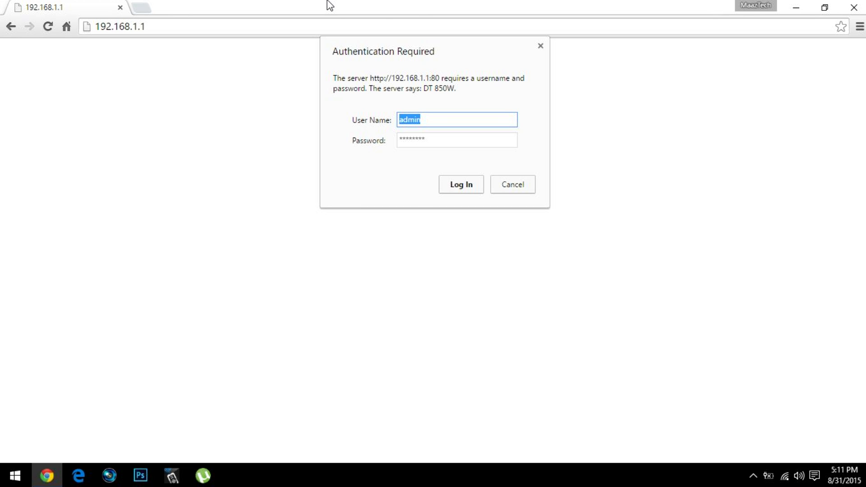
mouse_move(412, 112)
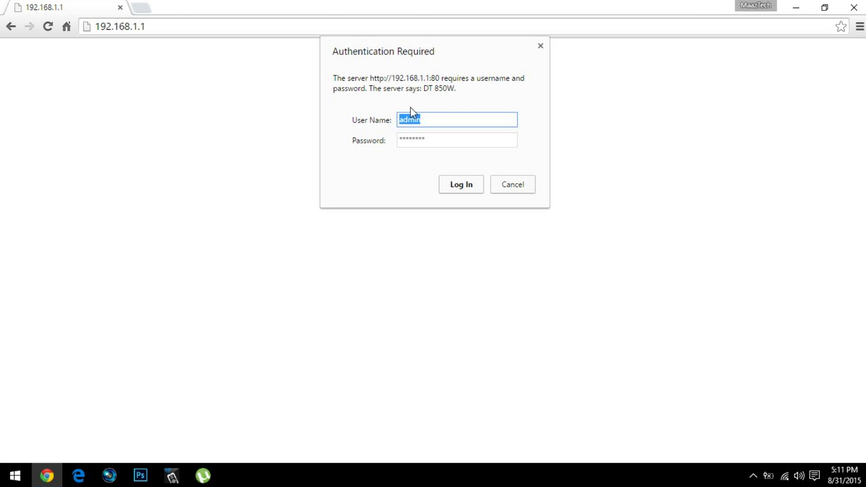
click(456, 139)
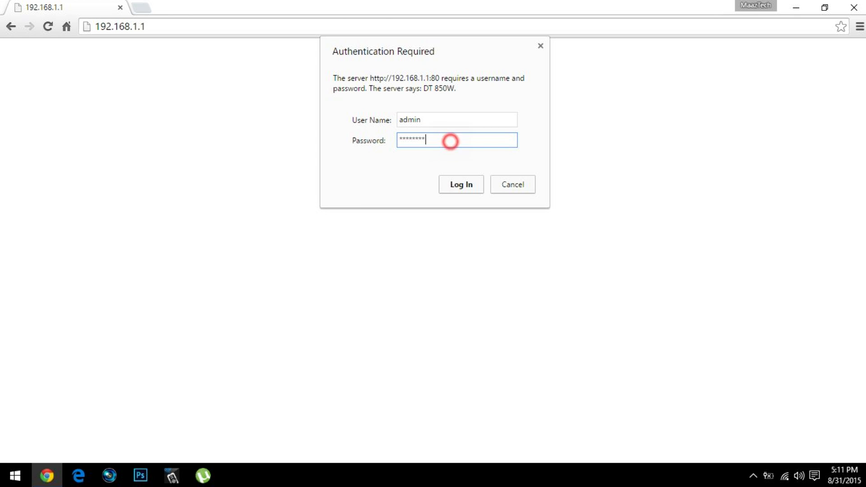
click(450, 141)
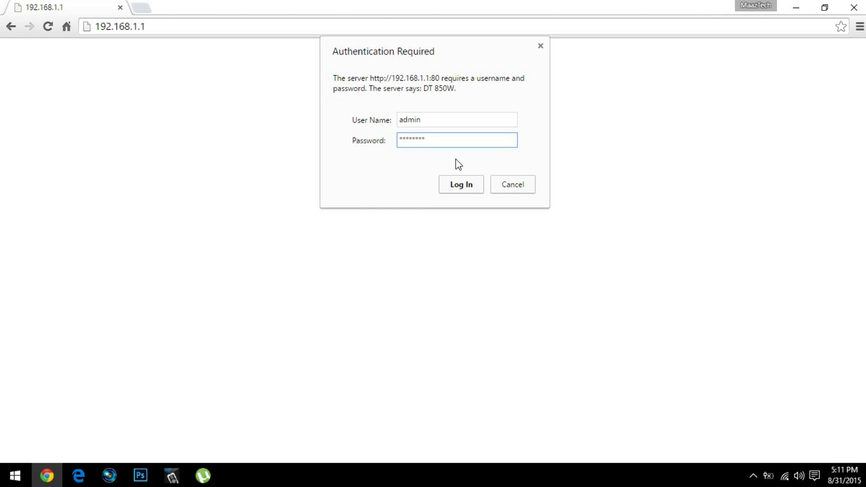
Log in to the router and go to the Interface Setup tab.
click(461, 184)
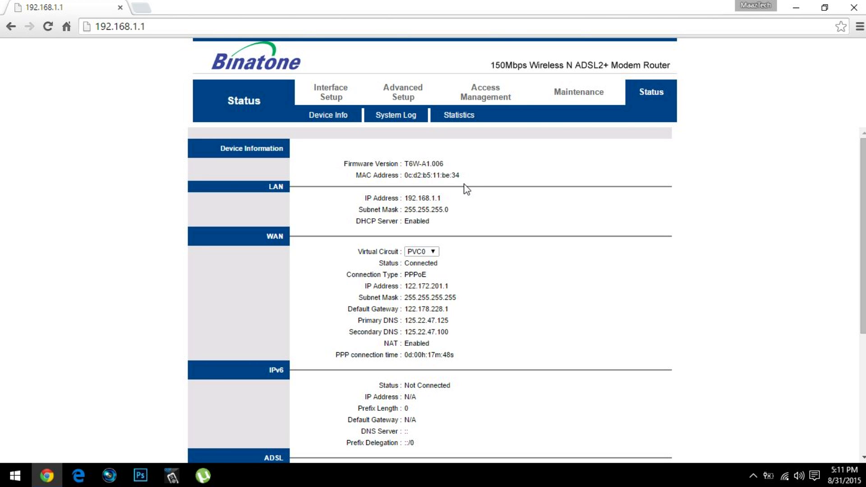
mouse_move(687, 205)
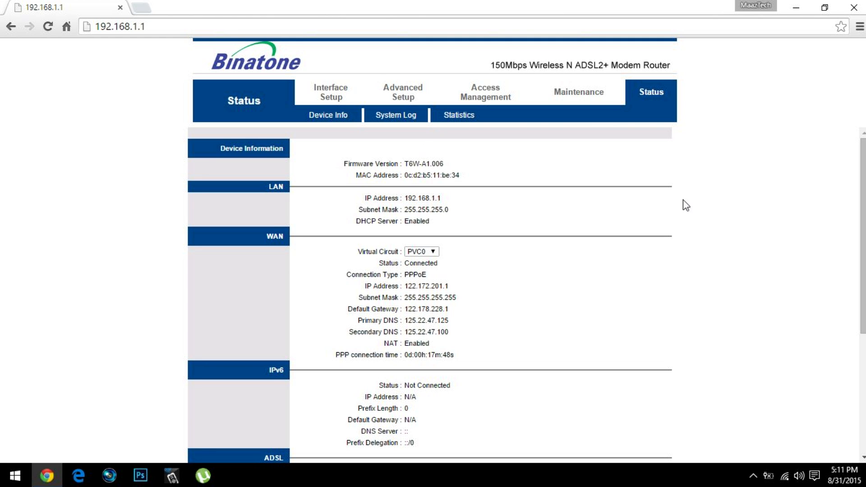
mouse_move(276, 233)
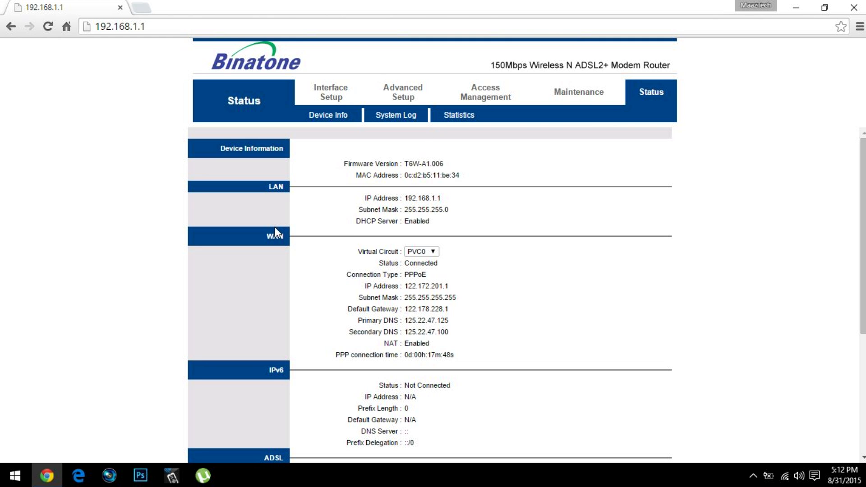
mouse_move(352, 91)
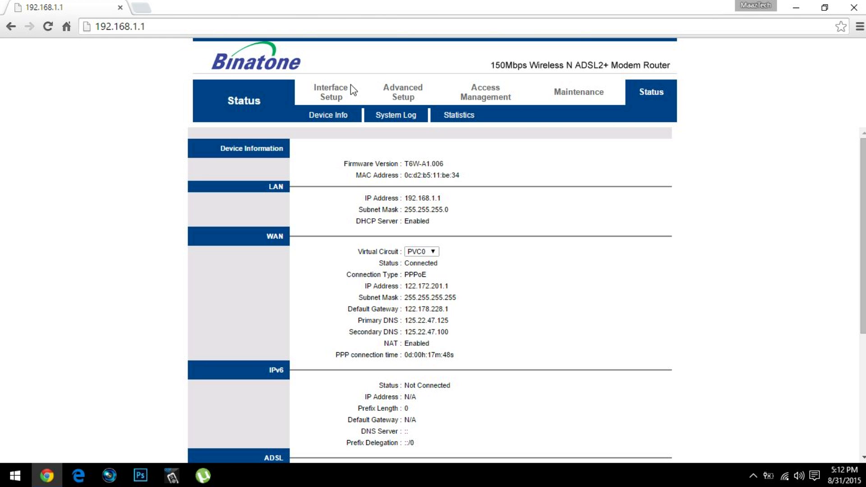
click(330, 92)
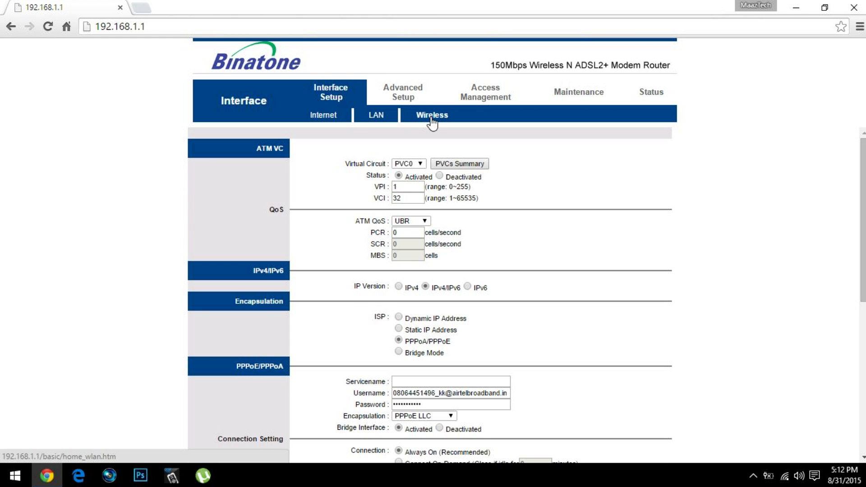
Open the Wireless sub-tab and keep the Wireless MAC Address Filter activated.
click(431, 115)
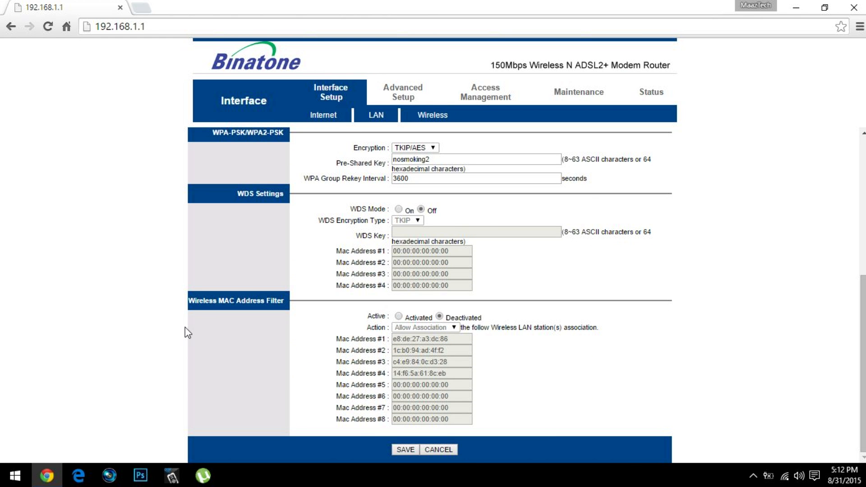
double_click(236, 301)
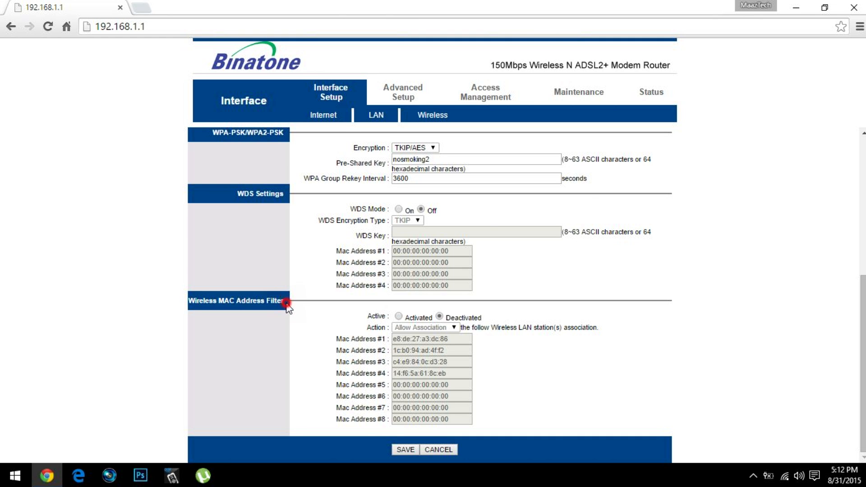
mouse_move(470, 337)
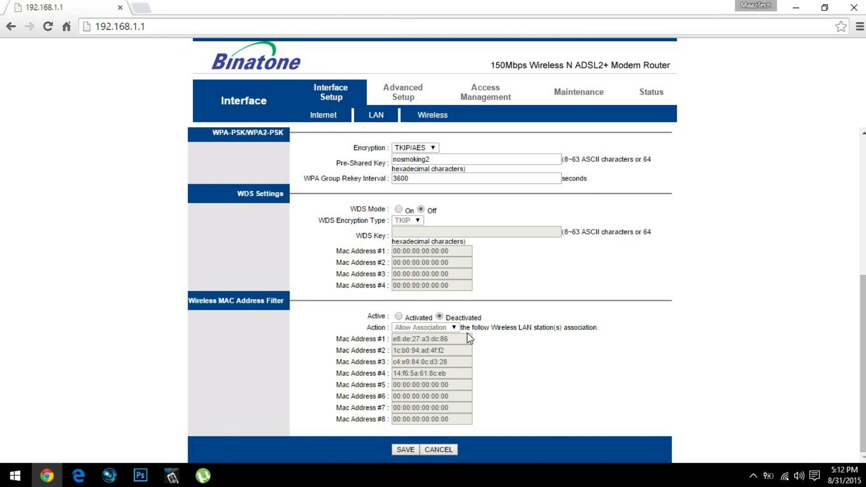
mouse_move(511, 359)
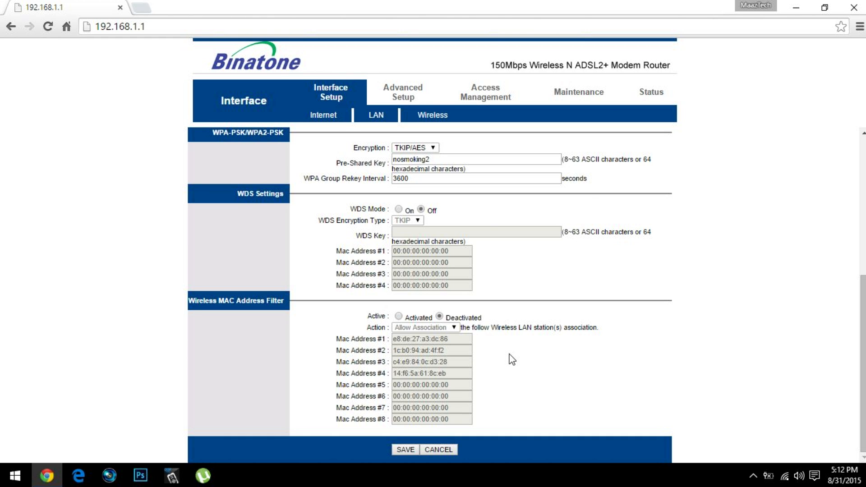
mouse_move(463, 384)
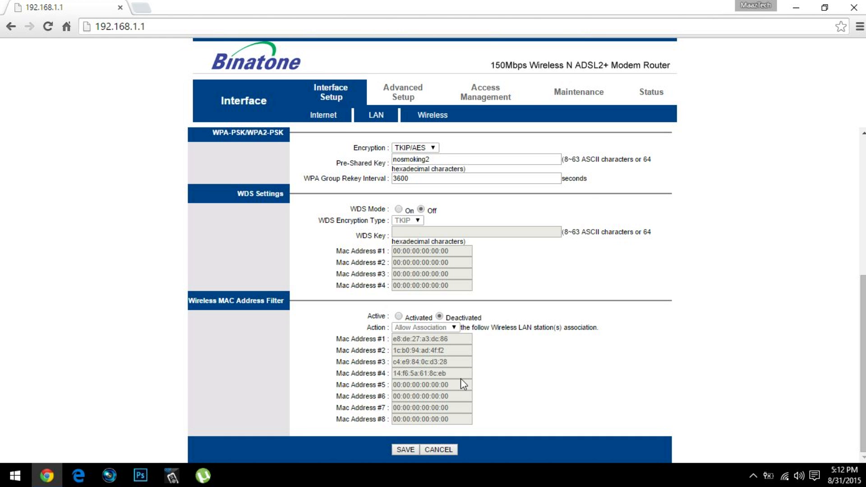
mouse_move(415, 362)
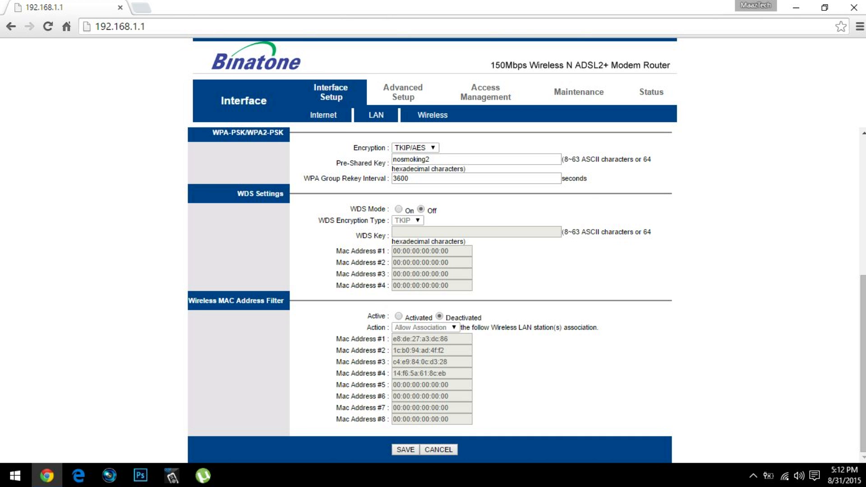
click(399, 317)
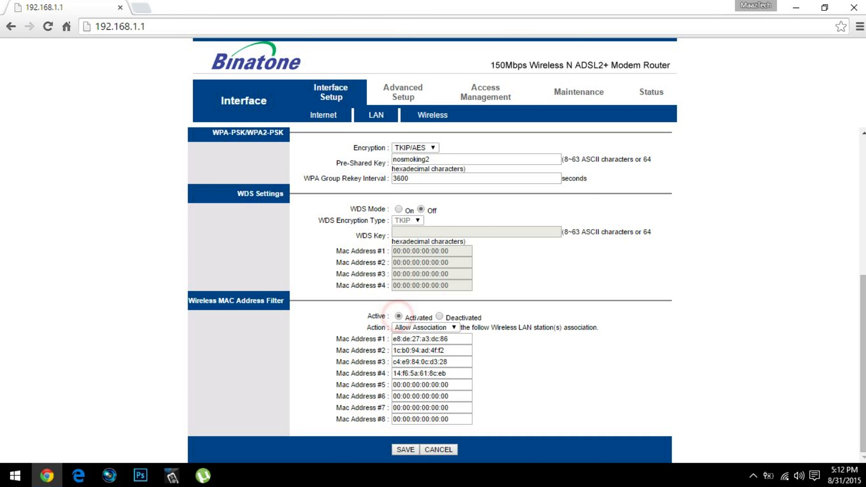
Change the MAC filter Action to Deny Association.
click(421, 327)
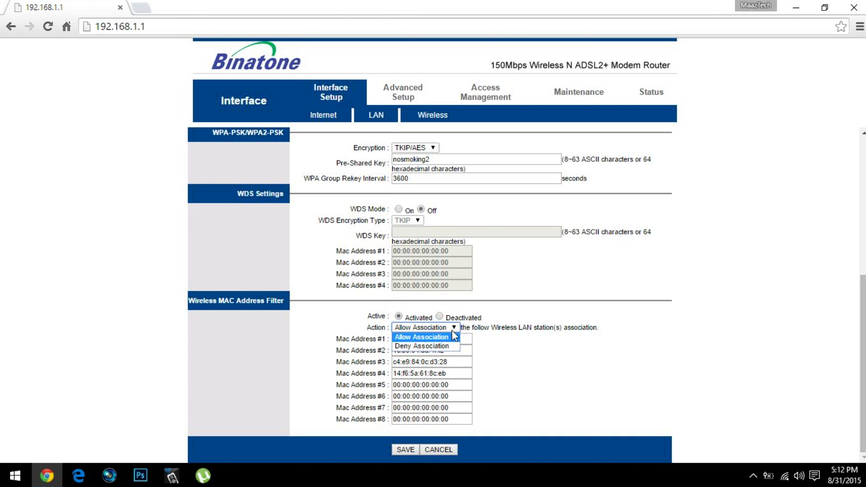
click(421, 328)
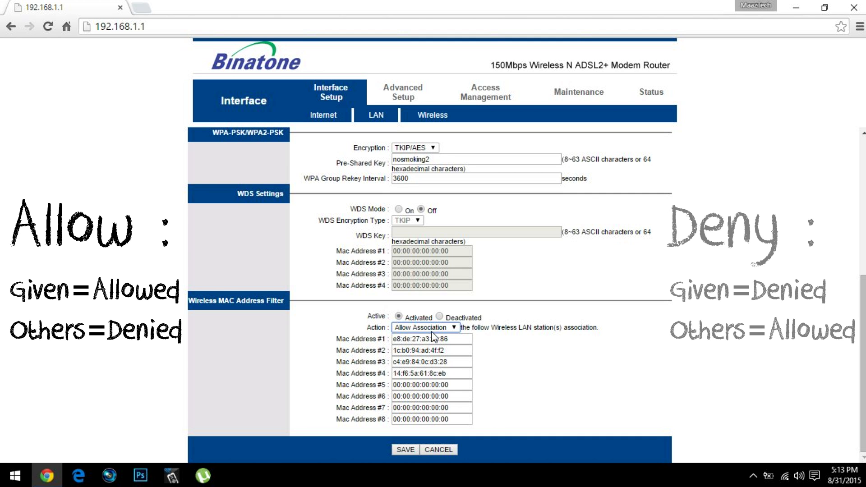
click(424, 327)
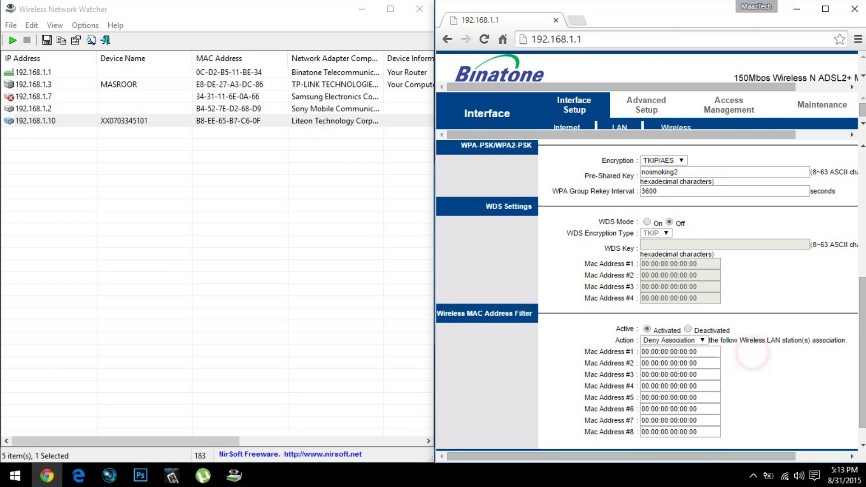
Export an HTML report for the selected 192.168.1.10 device to get its MAC.
click(137, 121)
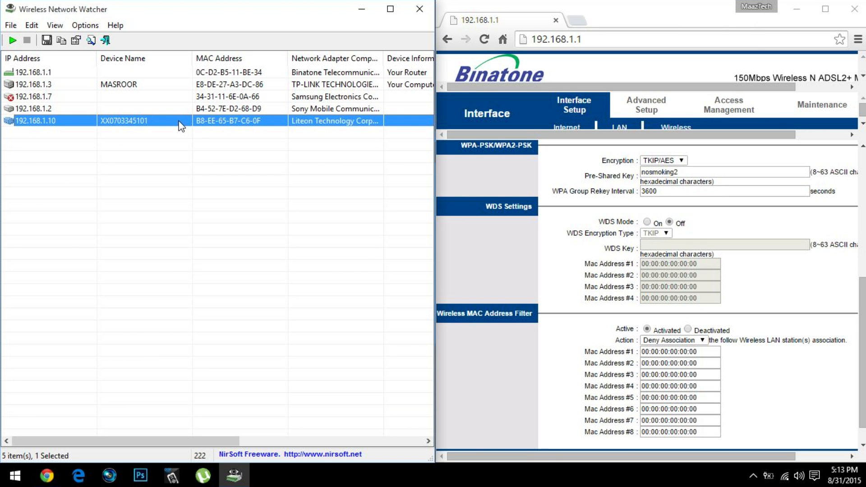
right_click(124, 120)
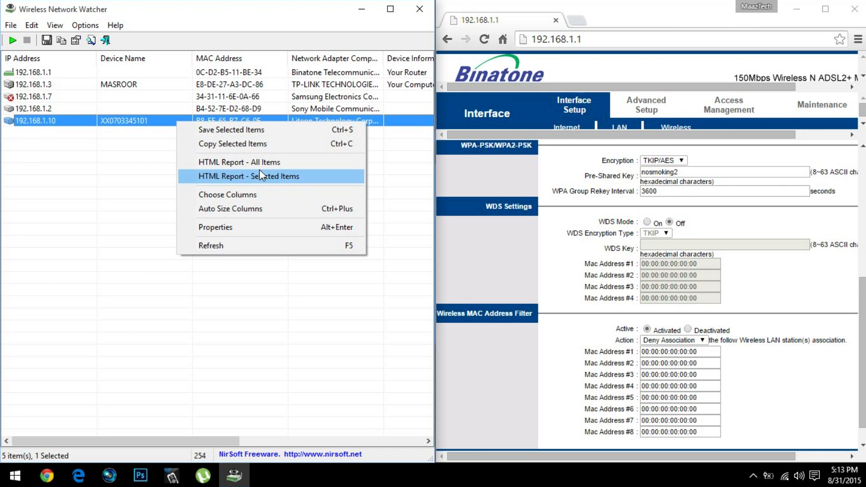
mouse_move(233, 182)
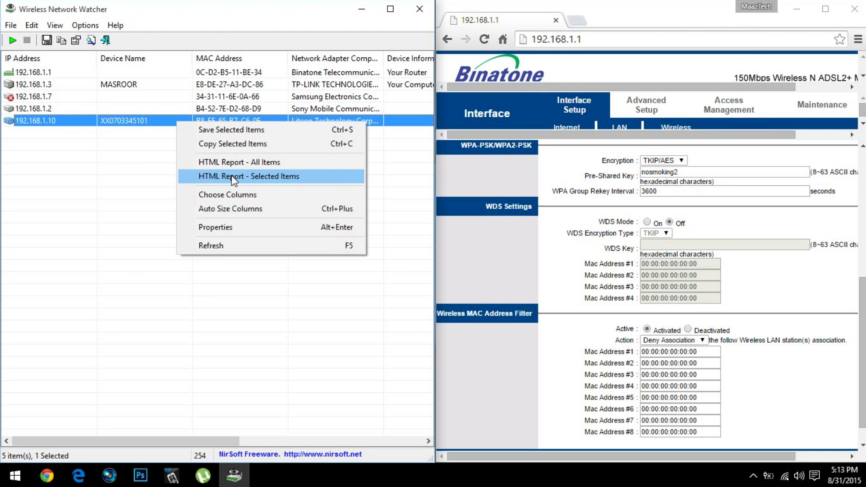
click(249, 175)
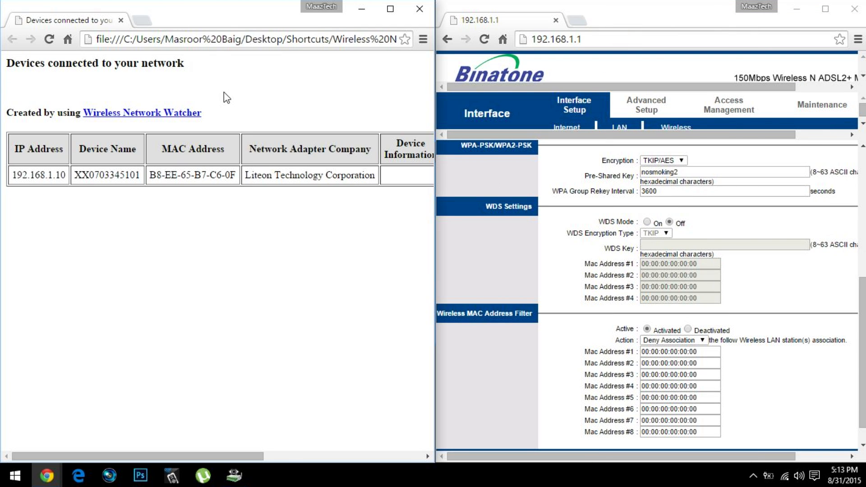
mouse_move(152, 178)
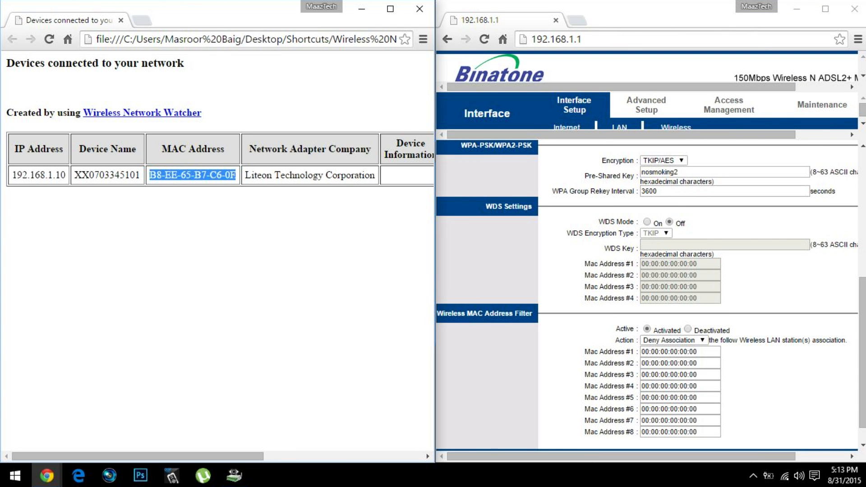
Enter B8:EE:65:B7:C6:0F into Mac Address #1.
click(679, 351)
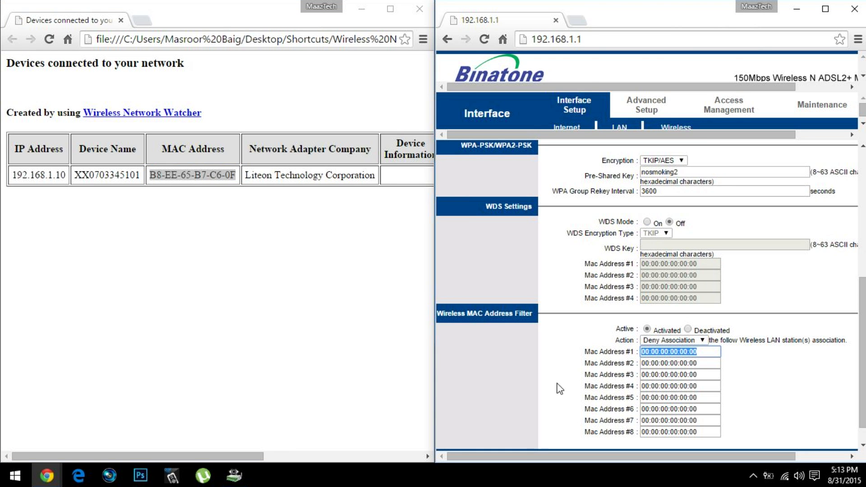
text(B8-EE-65-B7-C6-0F)
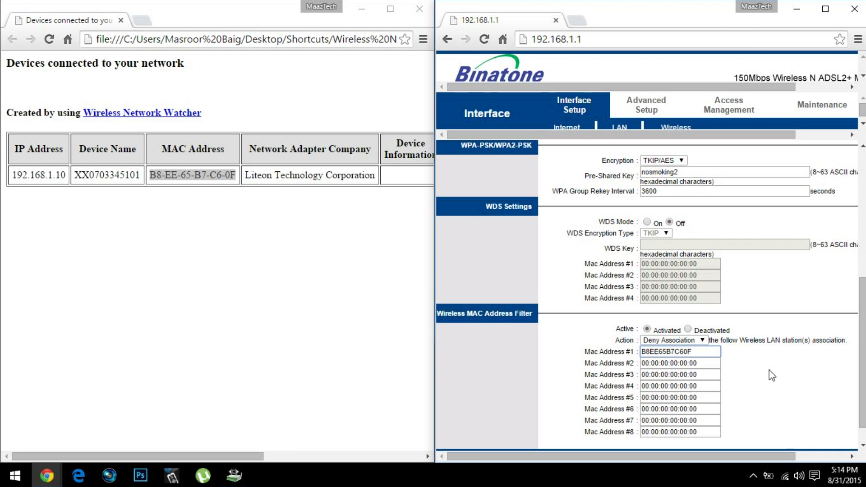
text(B8:EE:65:B7:C6:0F)
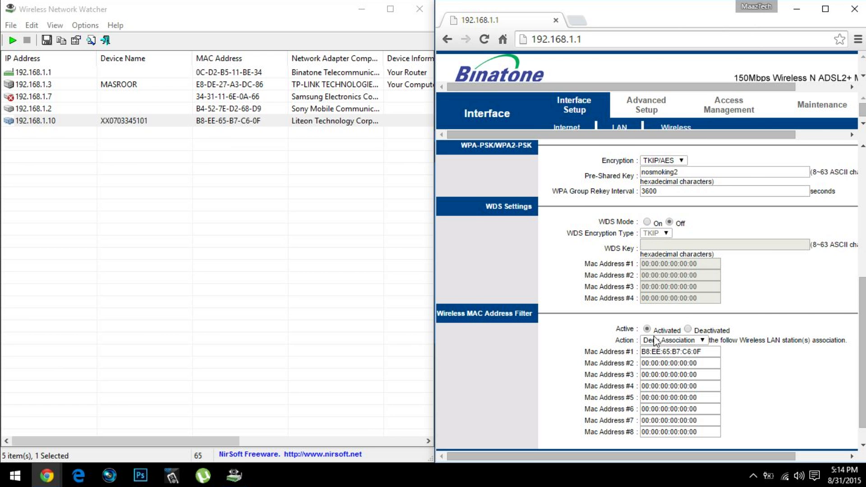
Save the deny filter and confirm b8:ee:65:b7:c6:0f is stored.
scroll(down, 3)
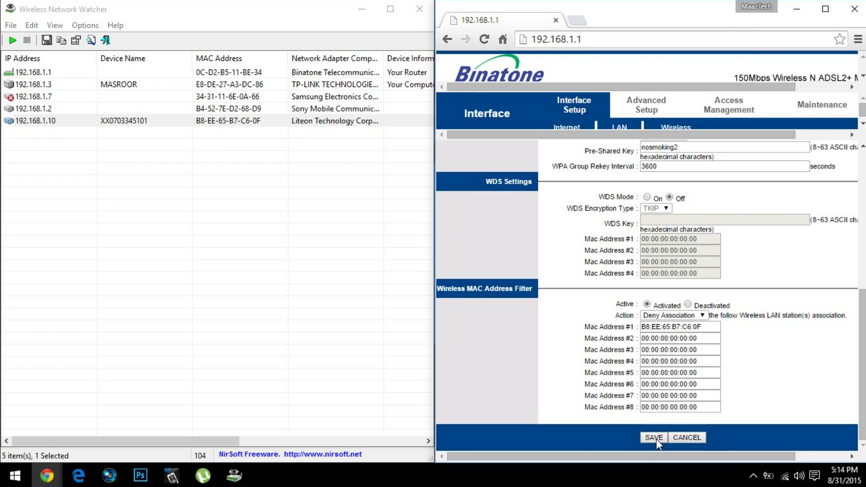
click(652, 438)
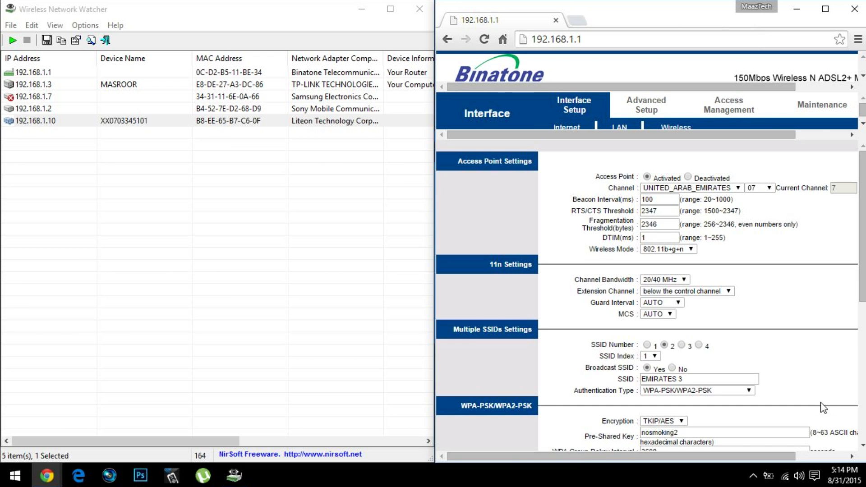
scroll(down, 3)
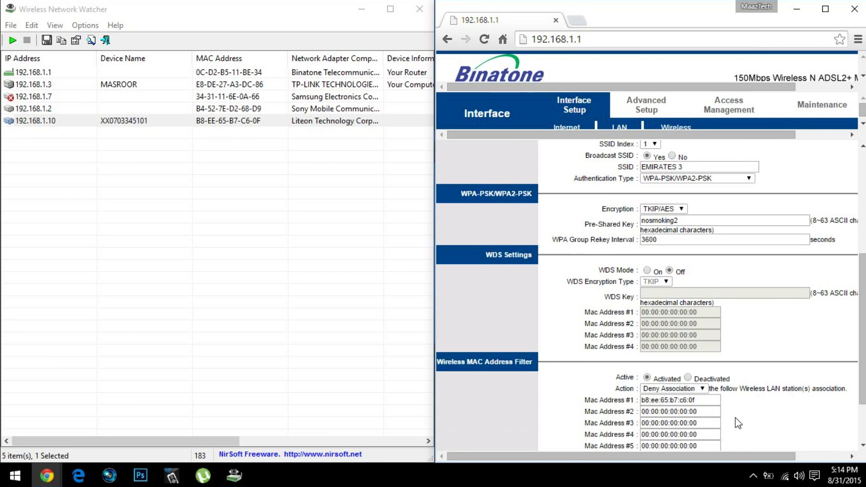
scroll(down, 3)
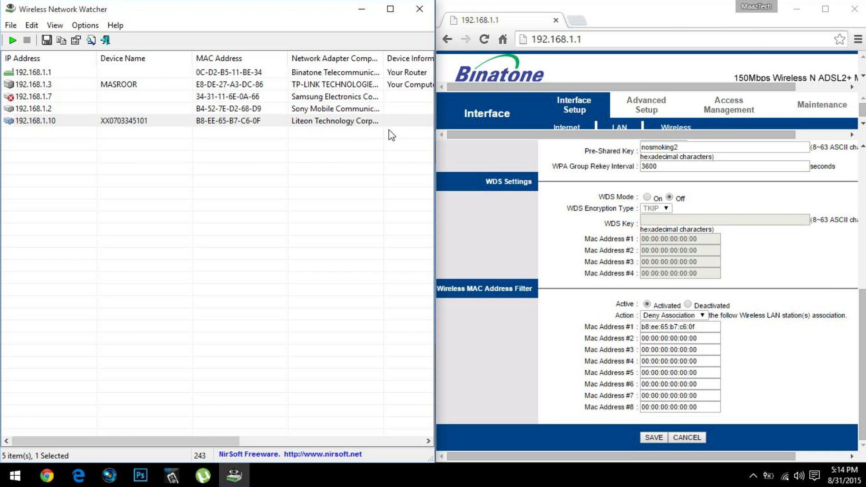
click(13, 39)
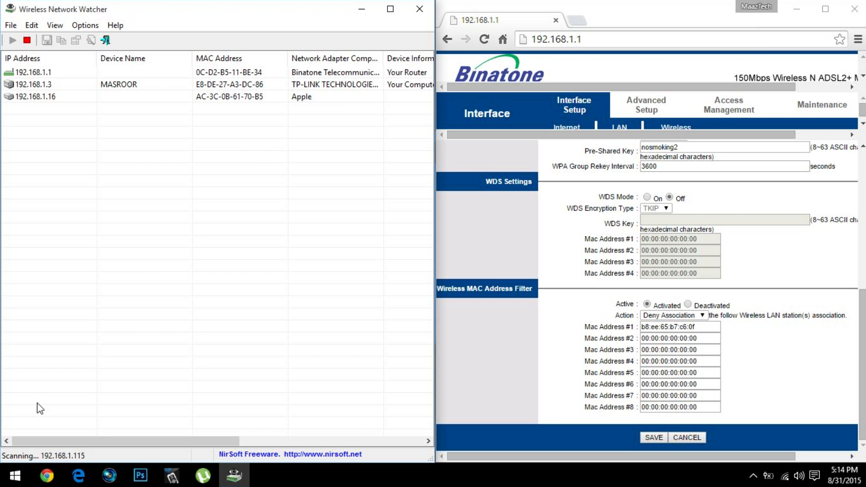
mouse_move(82, 455)
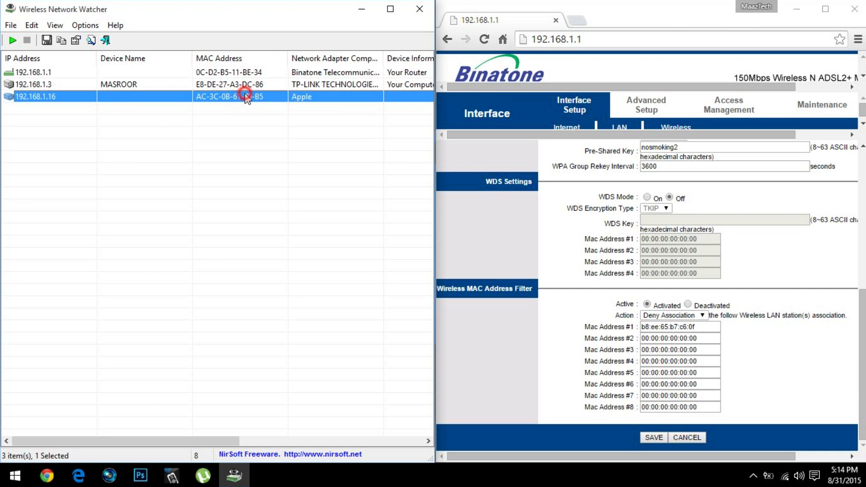
Inspect the new Apple device at 192.168.1.16, then return to the router page.
click(33, 71)
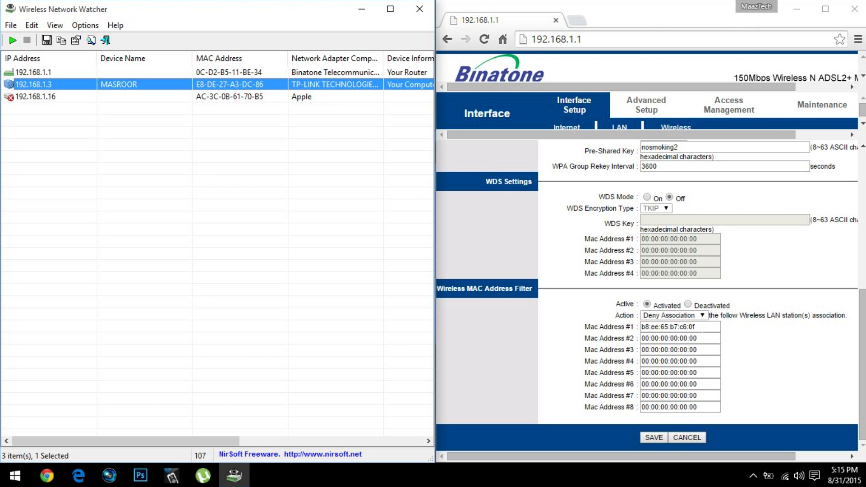
click(803, 9)
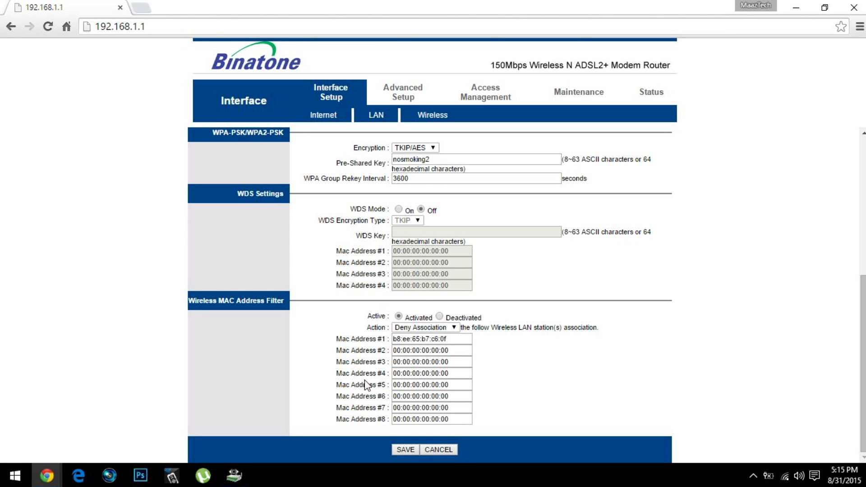
Set Action to Allow Association and clear Mac Address #1, dismissing the Invalid MAC alert.
click(423, 328)
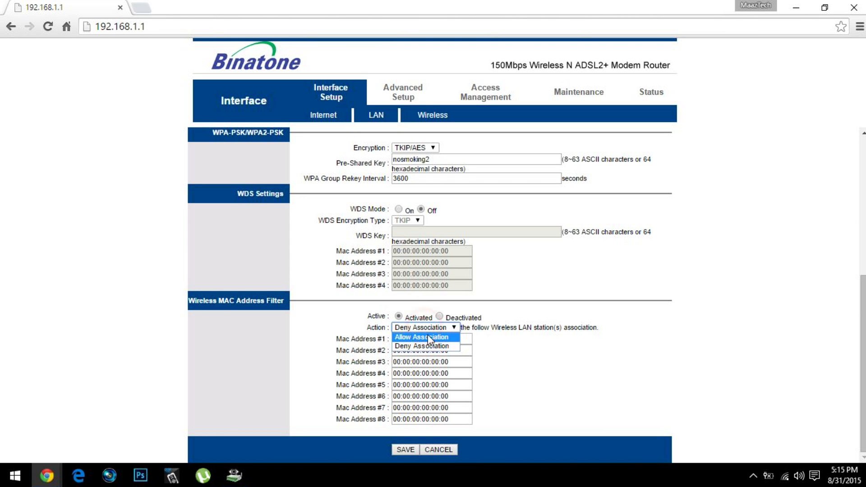
click(423, 337)
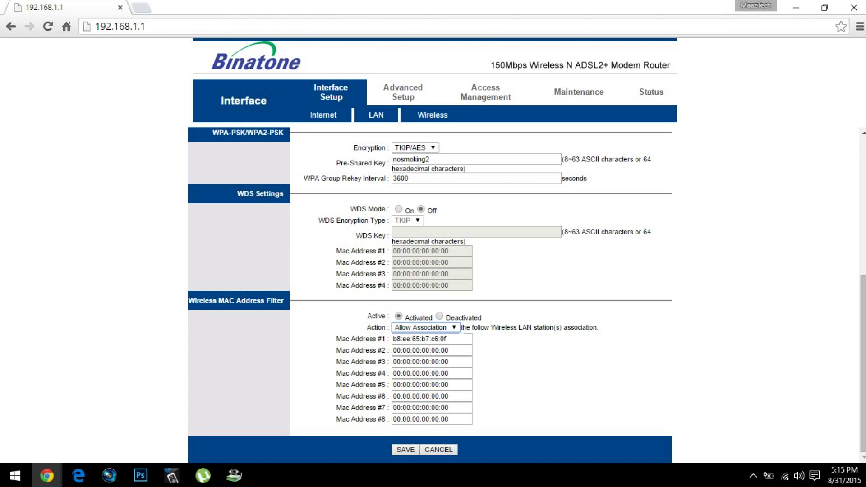
triple_click(429, 339)
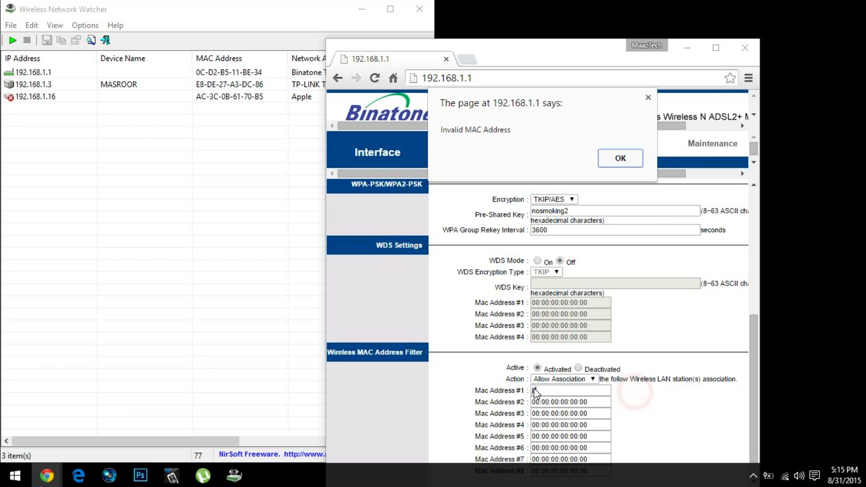
click(619, 158)
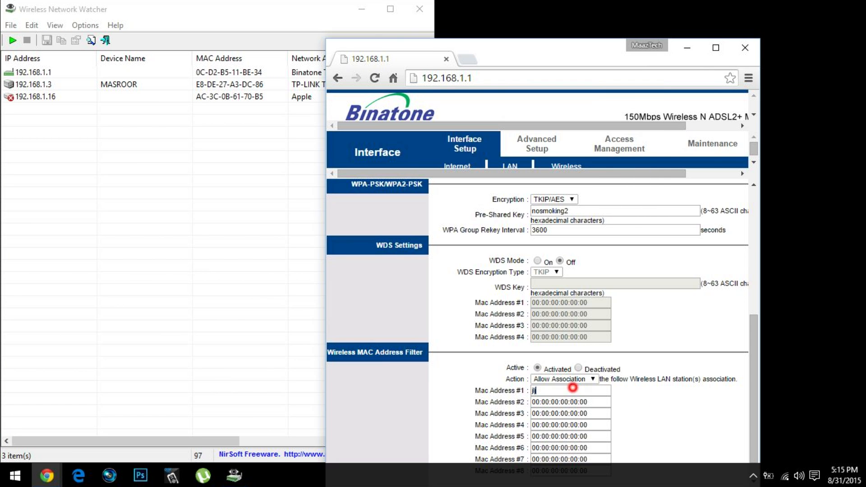
key(Backspace)
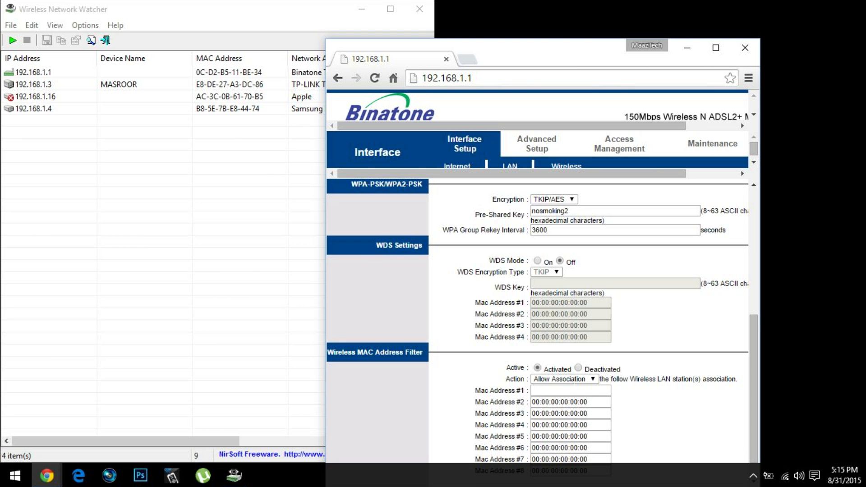
Restore MAC Address #1 to 00:00:00:00:00:00, then focus MAC Address #2.
click(571, 402)
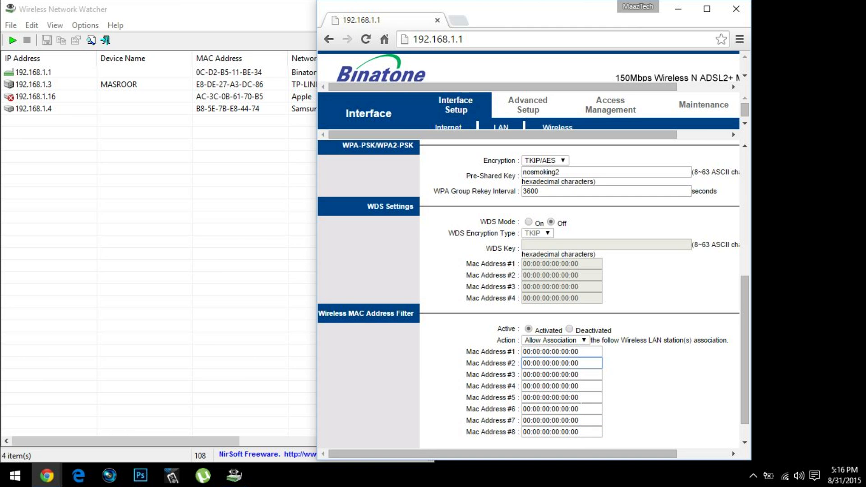
click(561, 363)
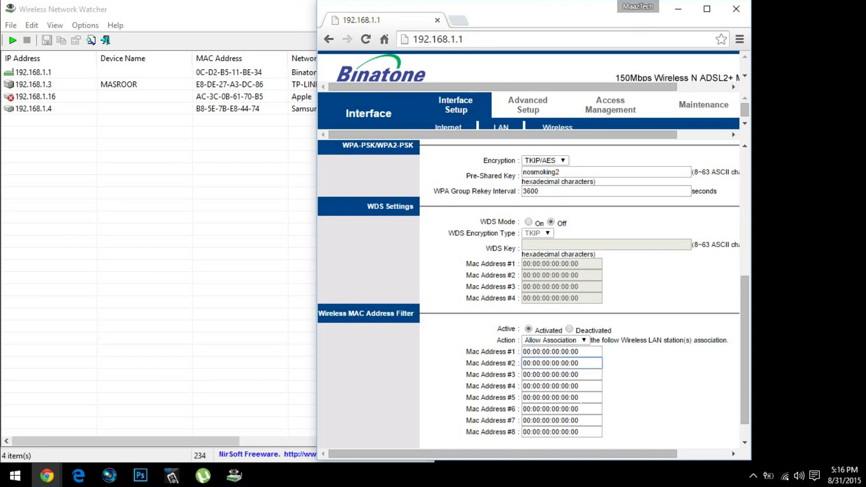
click(561, 363)
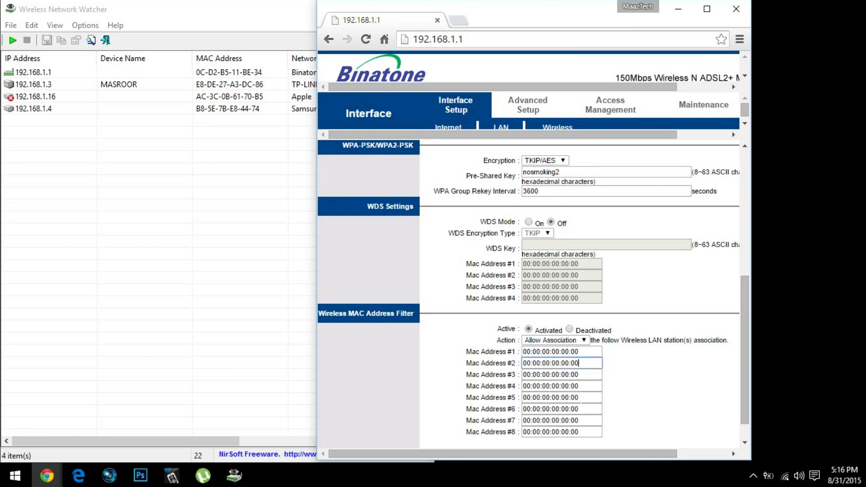